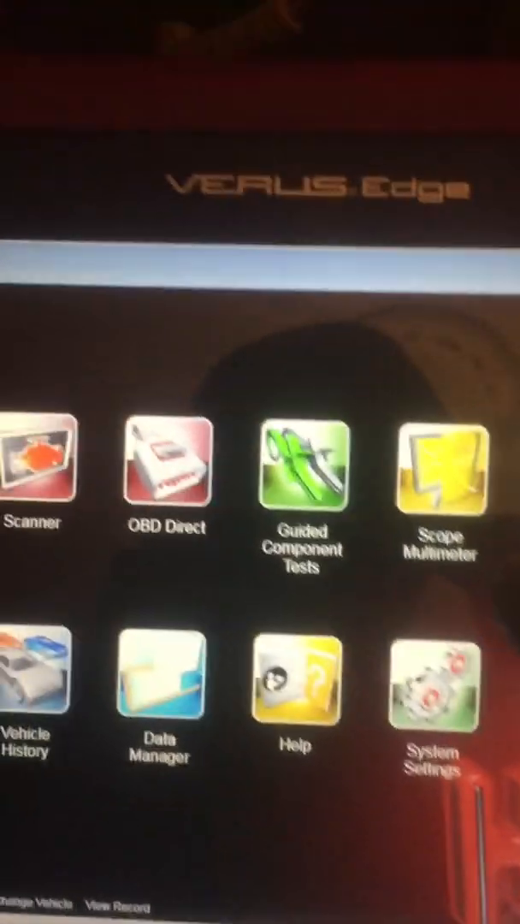
- Launch the Scope Multimeter tool from the Verus Edge home screen
click(440, 466)
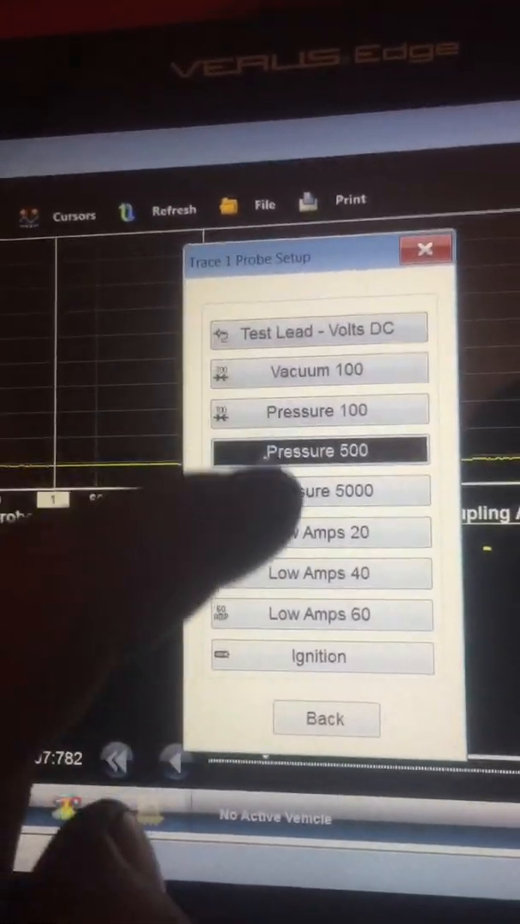
- Choose Pressure 500 as the trace 1 probe in Probe Setup
click(321, 451)
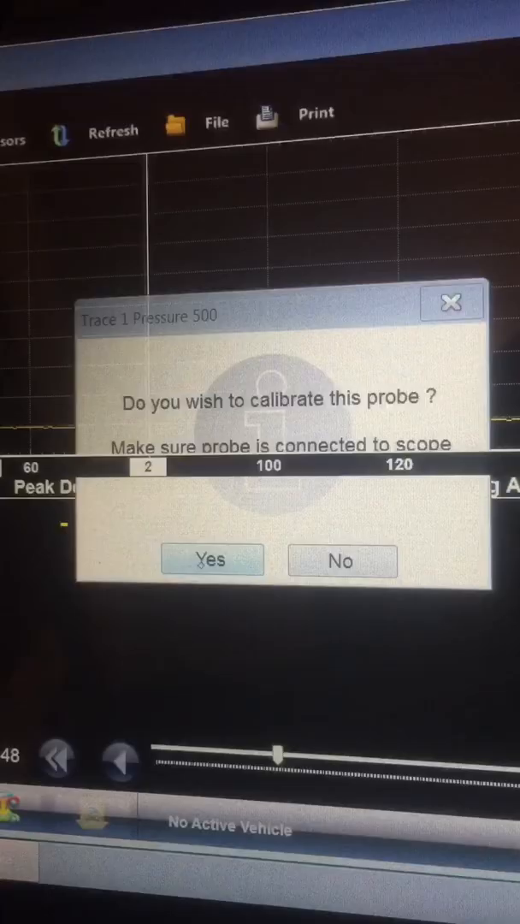
- Confirm Yes to calibrate the Pressure 500 probe
click(212, 560)
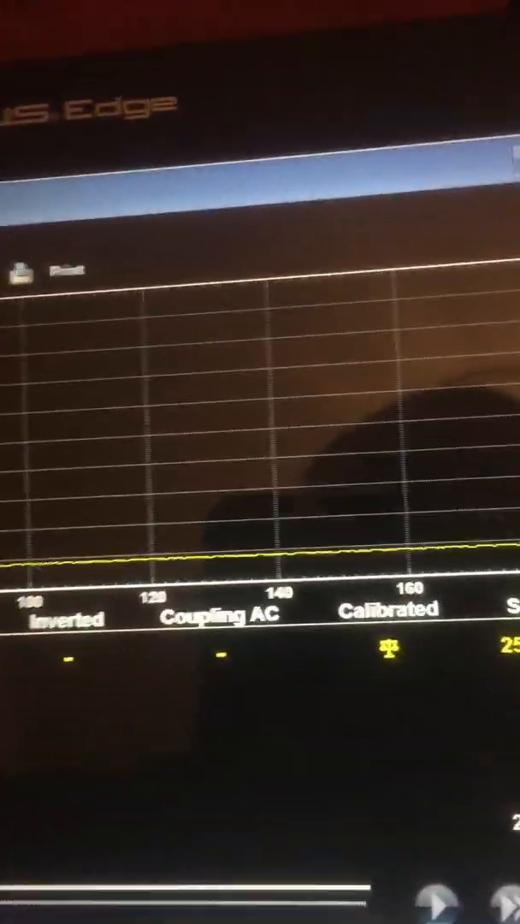